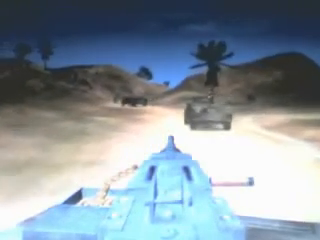
mouse_move(160, 120)
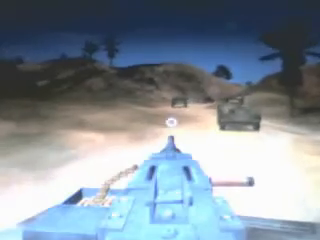